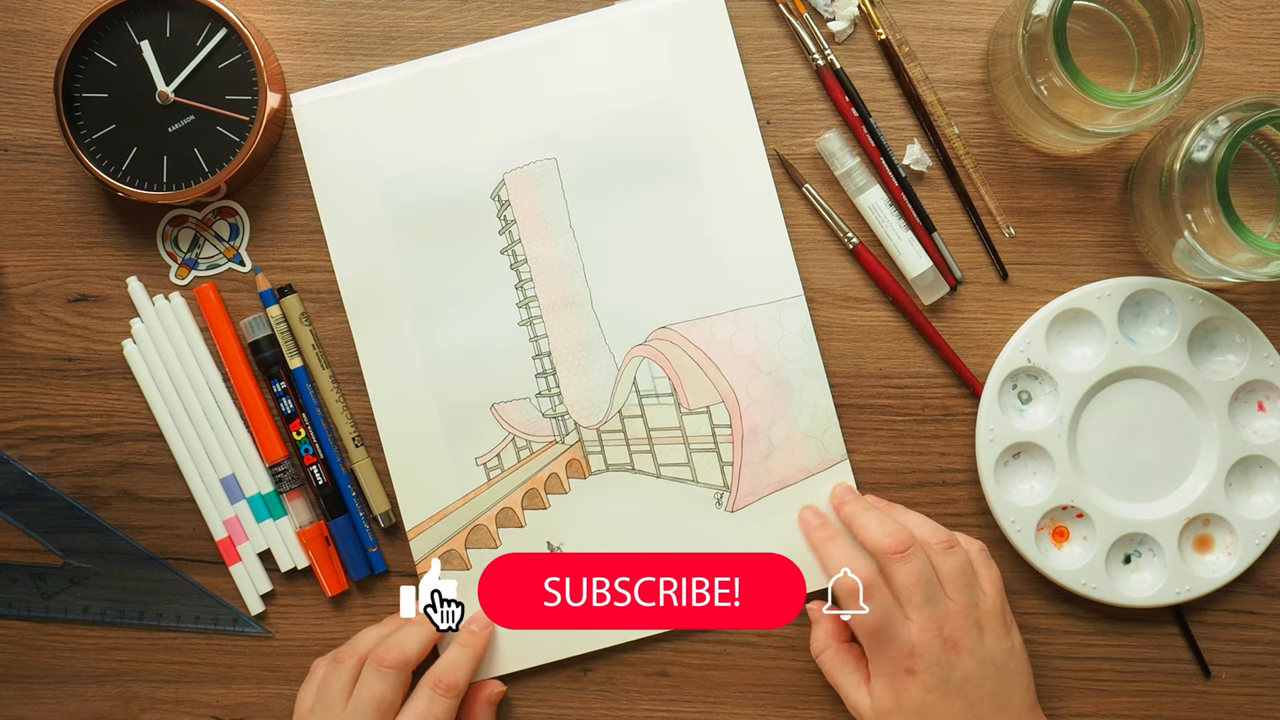
pyautogui.click(644, 592)
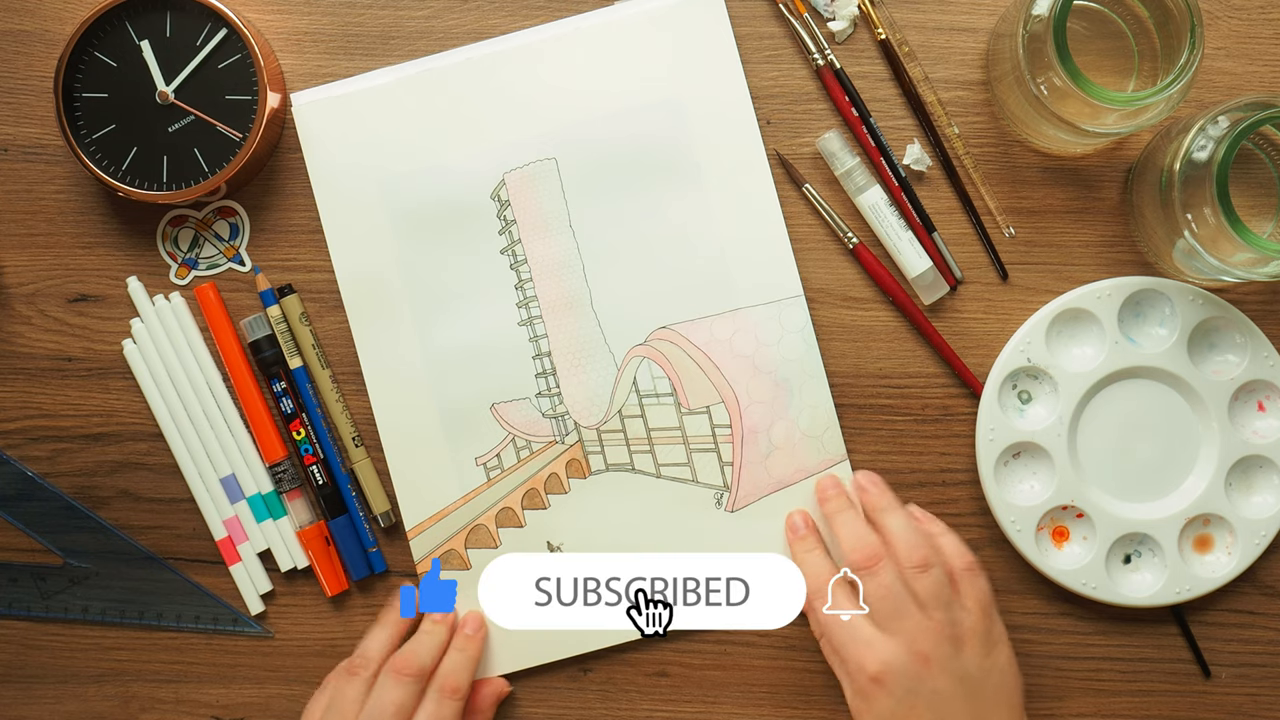